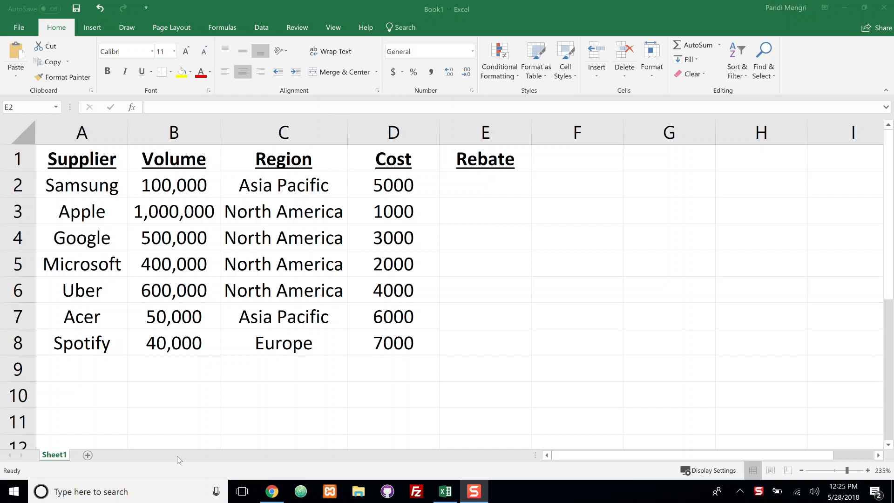
pyautogui.moveTo(485, 210)
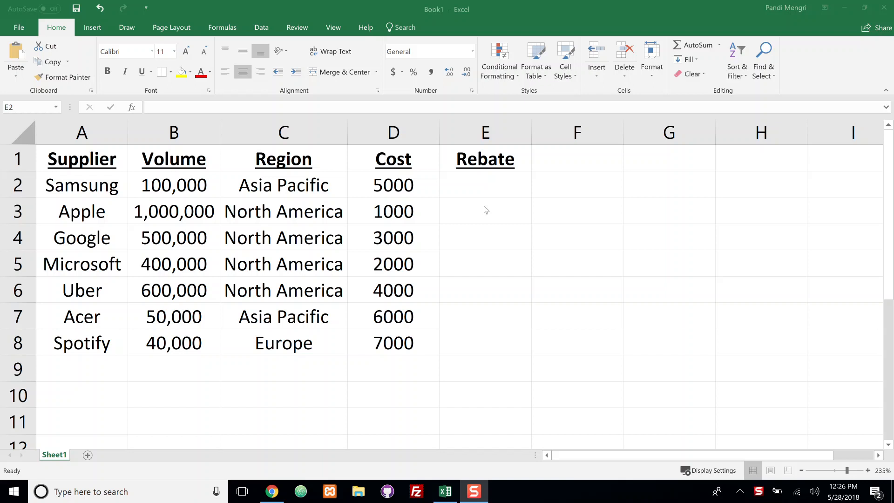
pyautogui.moveTo(269, 353)
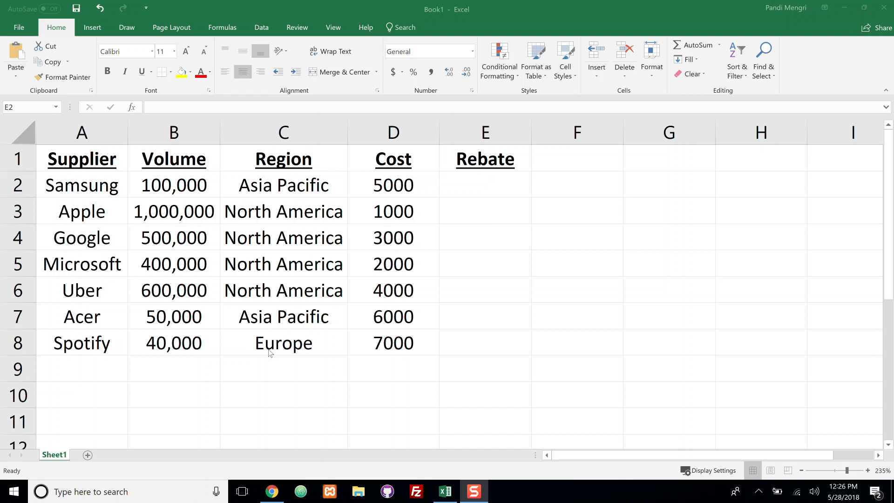
pyautogui.moveTo(283, 347)
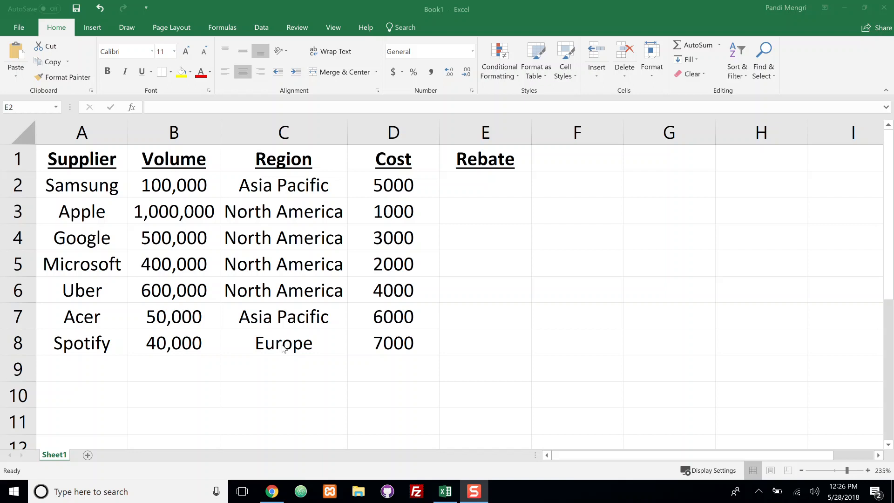
pyautogui.moveTo(496, 268)
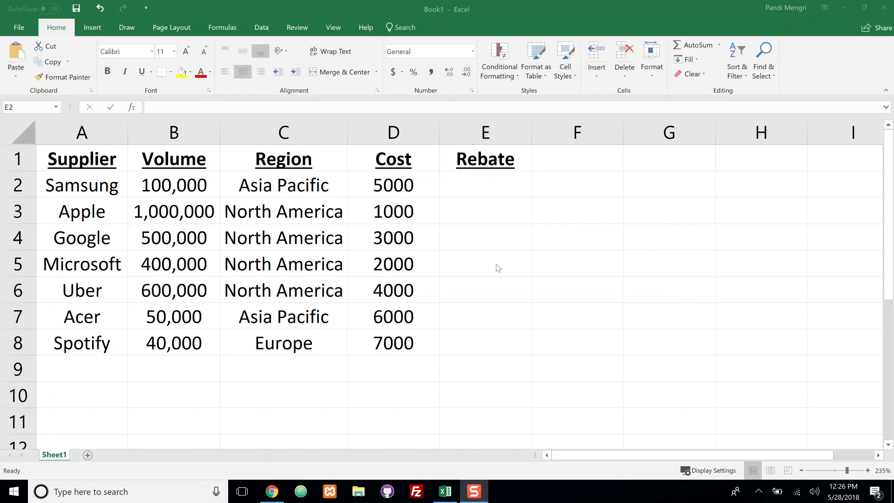
# - In E2, begin =IF(OR(C2="Asia Pacific",C2="North America") as the rebate condition
pyautogui.click(485, 184)
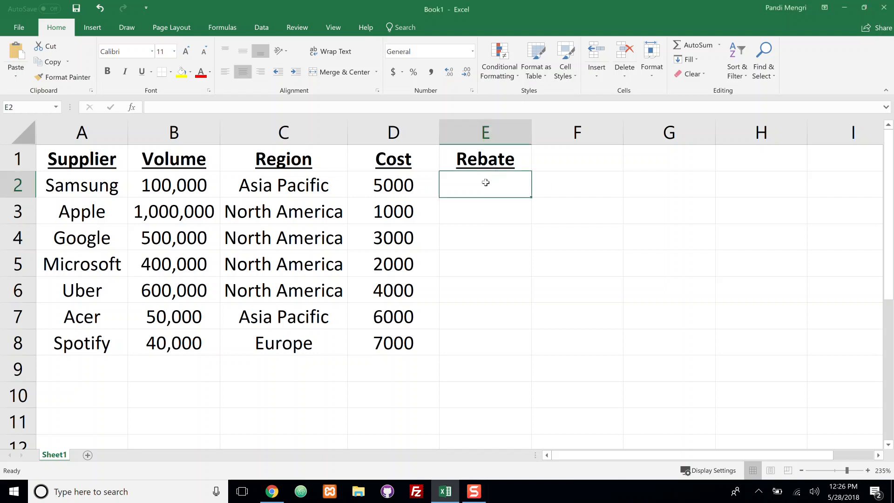
pyautogui.write('=IF(')
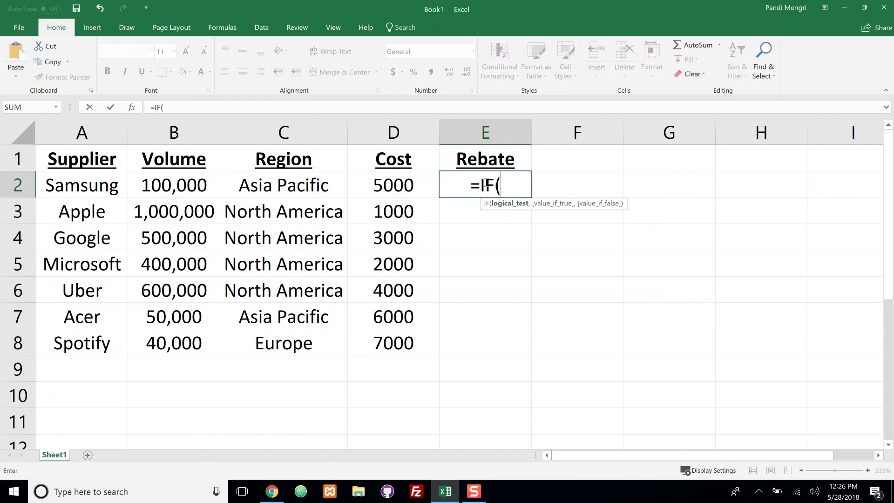
pyautogui.write('or')
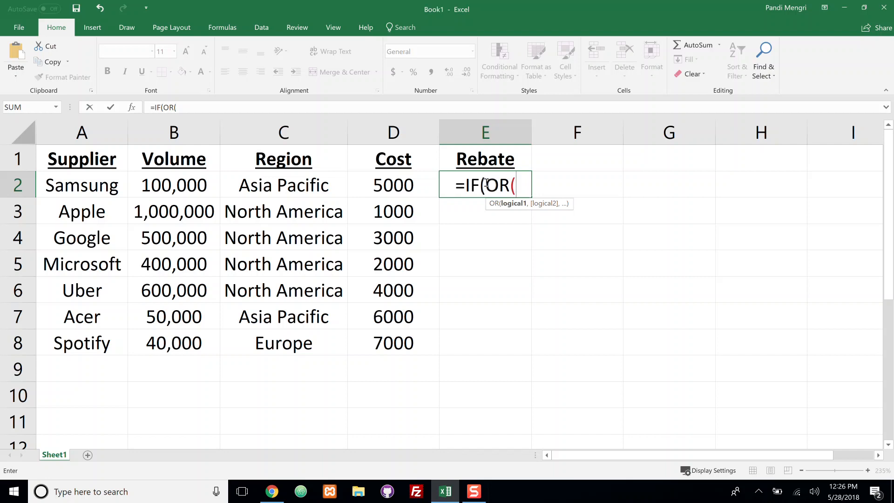
pyautogui.moveTo(301, 185)
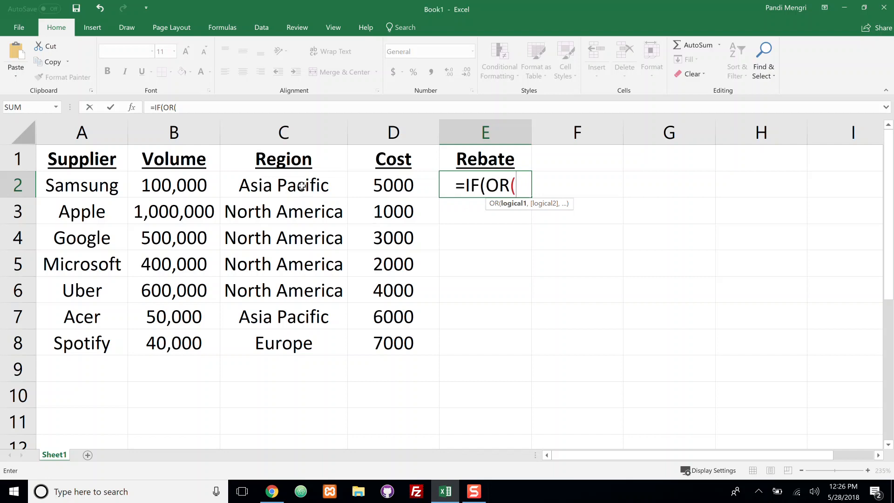
pyautogui.click(283, 185)
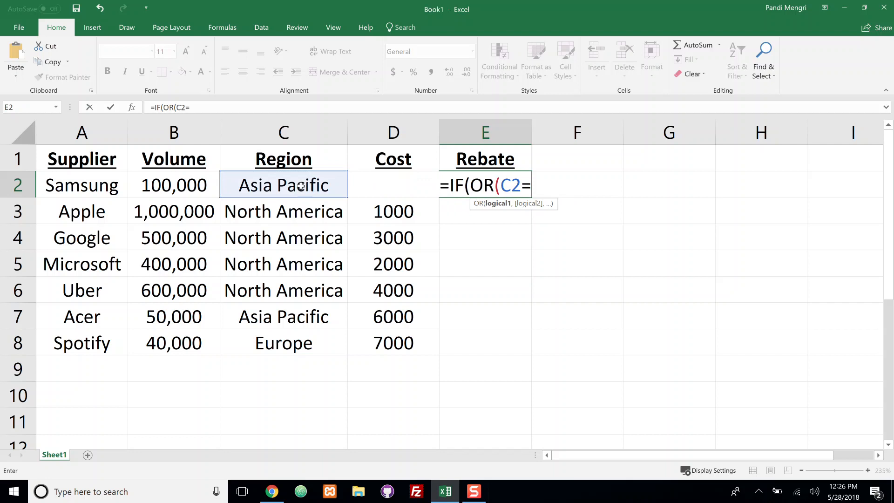
pyautogui.write('"Asia Pacific')
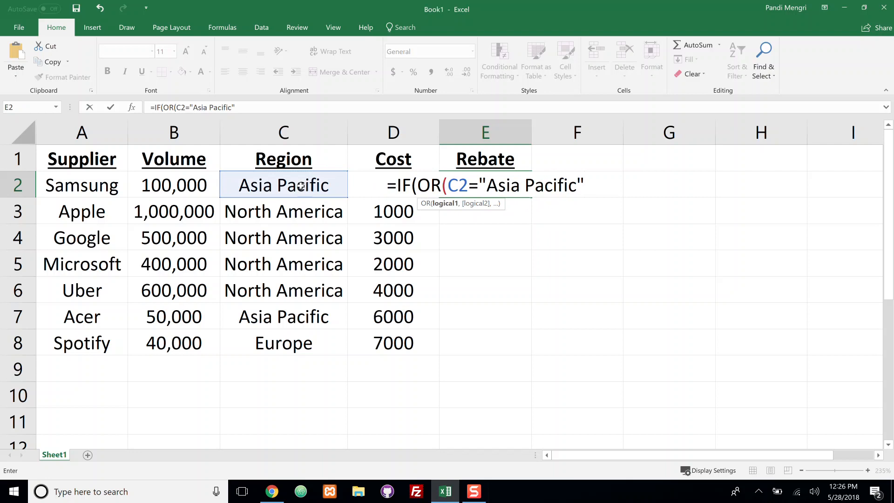
pyautogui.write(',')
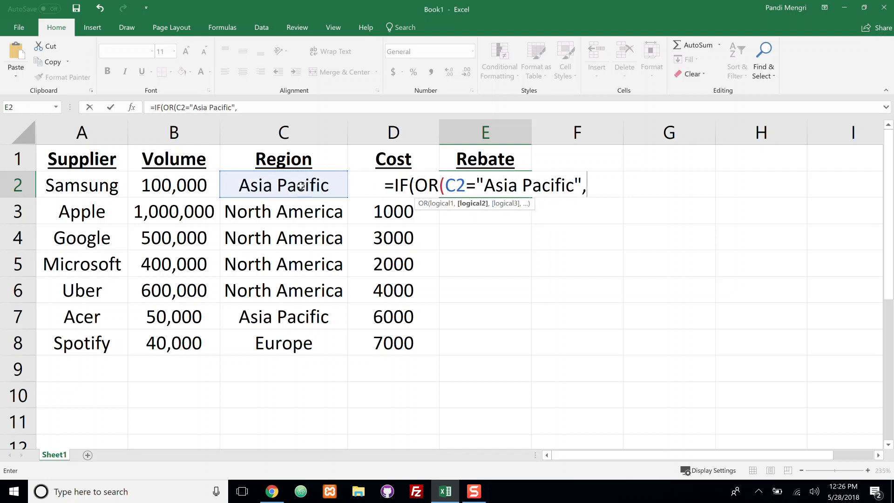
pyautogui.write('C2="')
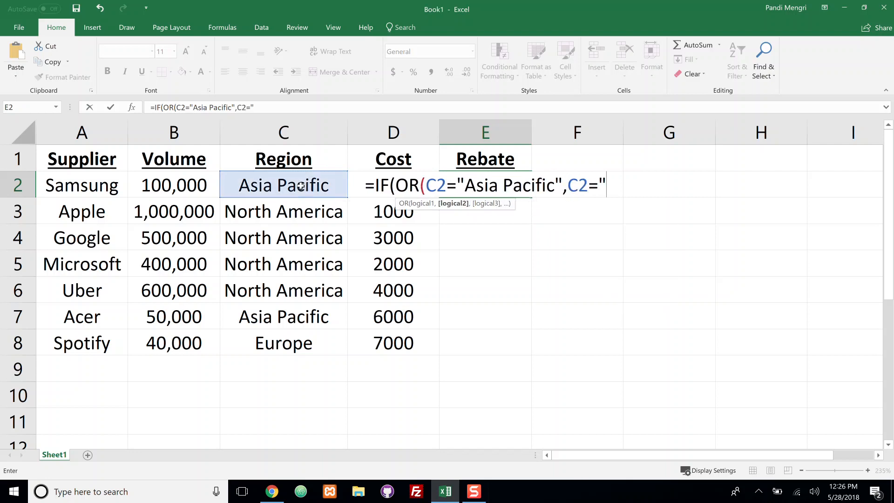
pyautogui.write('North A')
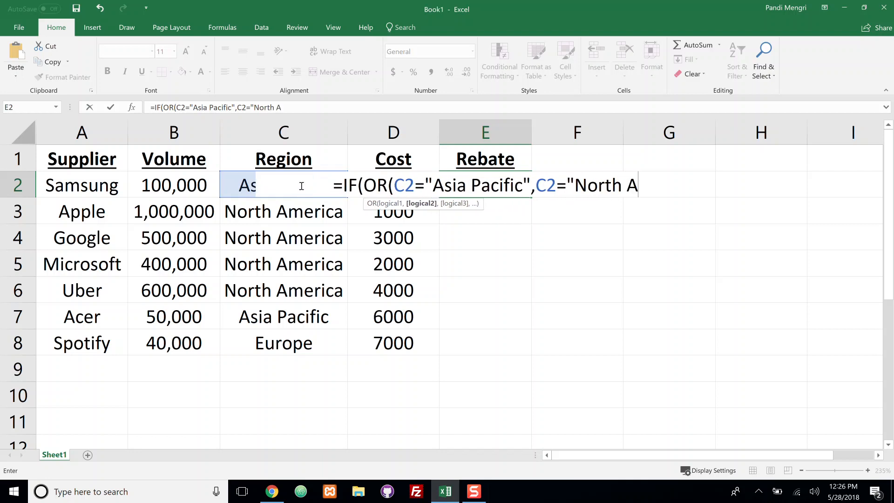
pyautogui.write('merica"')
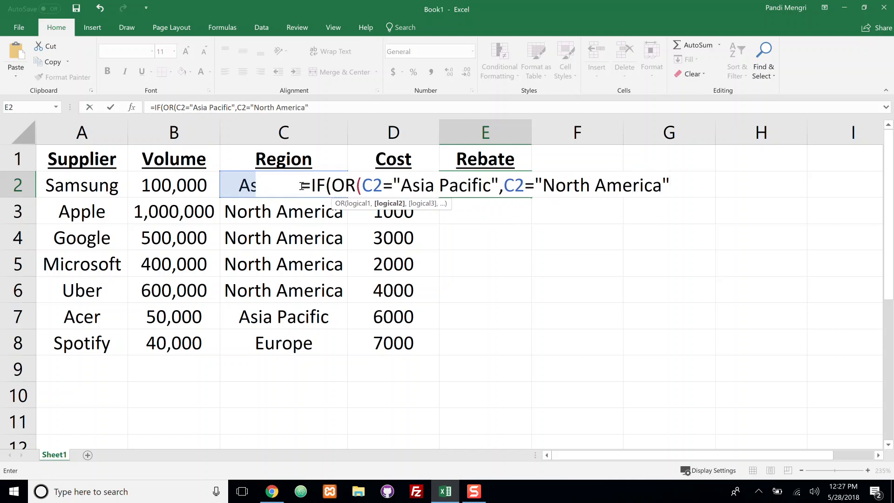
pyautogui.write(')')
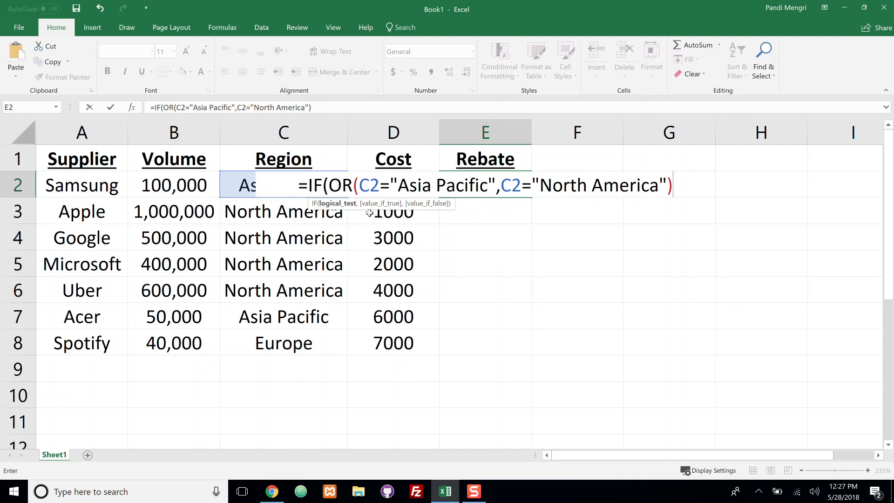
# - Finish E2's formula with ,D2*.5,D2*.1) and commit it
pyautogui.write(',')
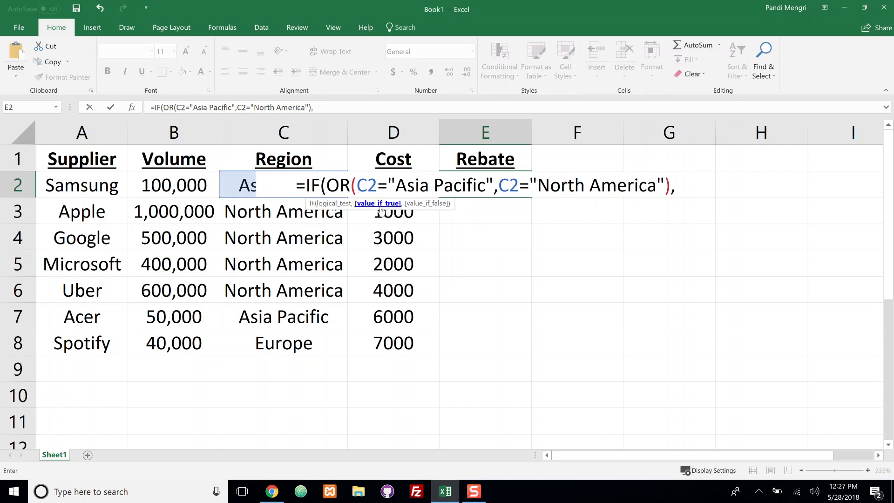
pyautogui.moveTo(575, 186)
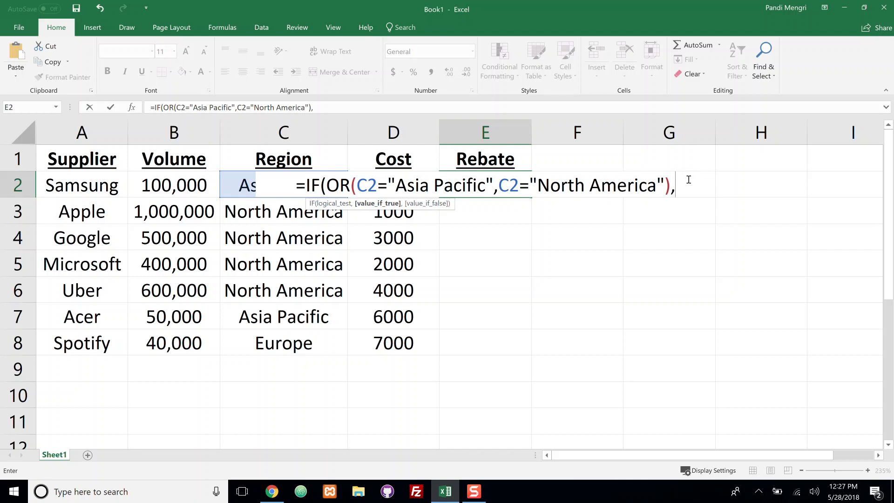
pyautogui.write('D2*')
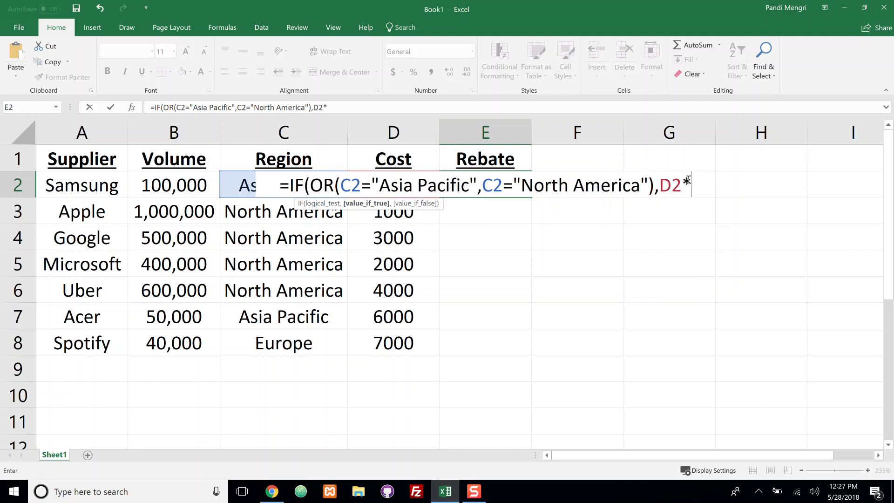
pyautogui.write('.5')
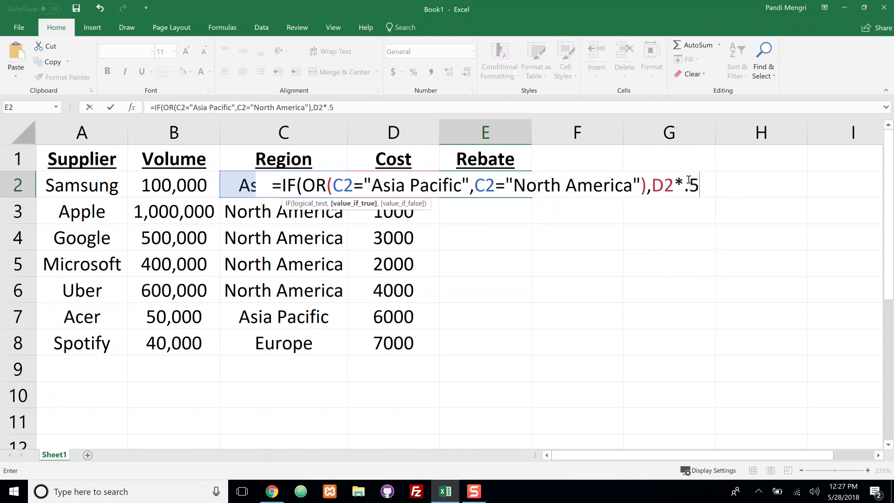
pyautogui.write(',')
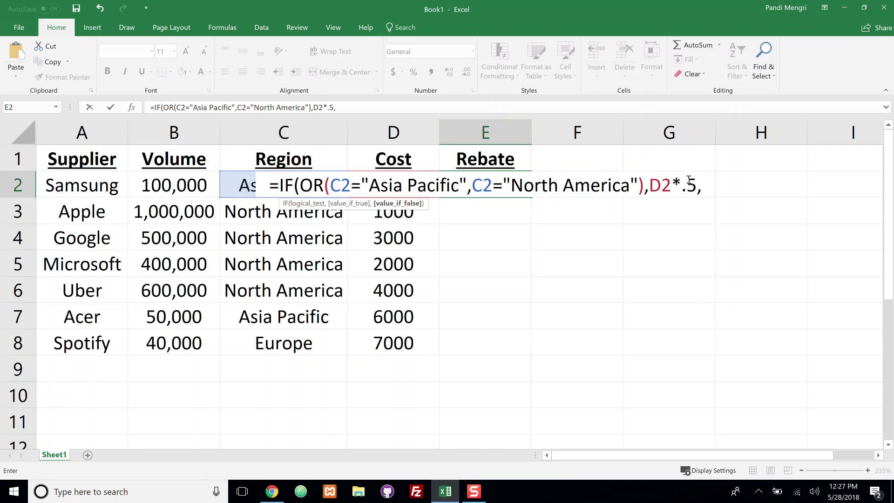
pyautogui.write('D2*.1')
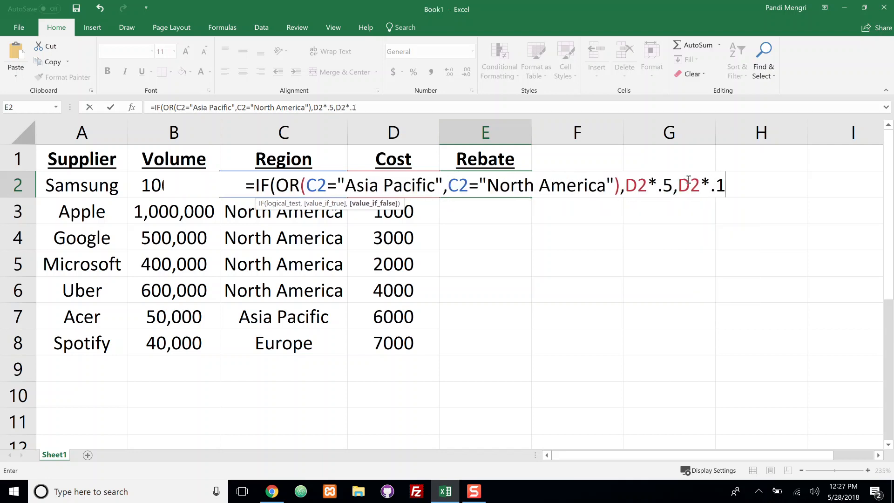
pyautogui.write(')')
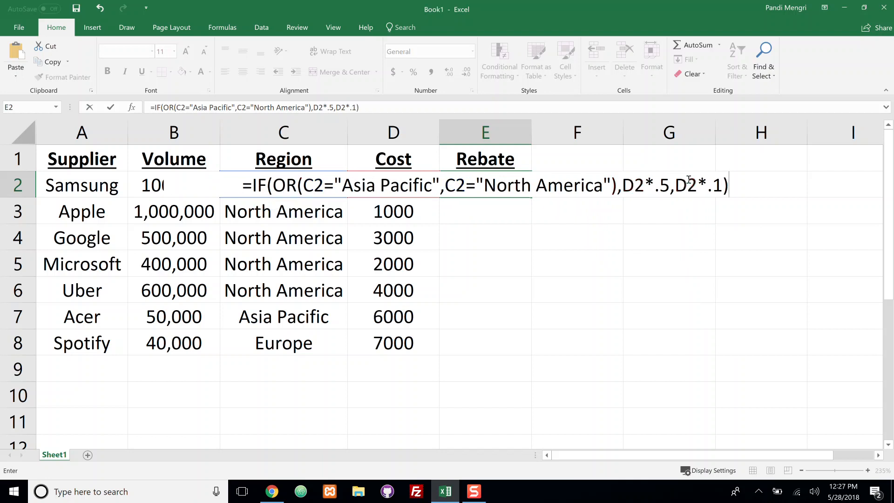
pyautogui.press('Enter')
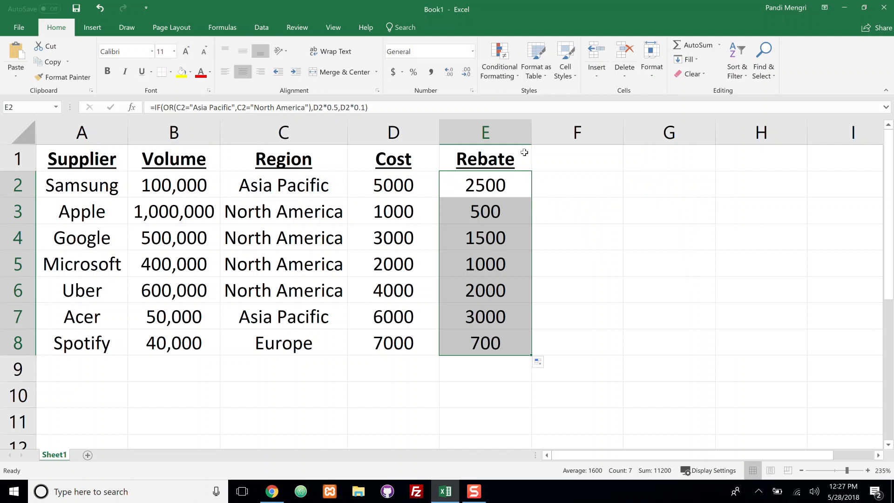
# - Verify rebates against costs in D2, E2's formula, and the Google and Spotify rows
pyautogui.click(393, 185)
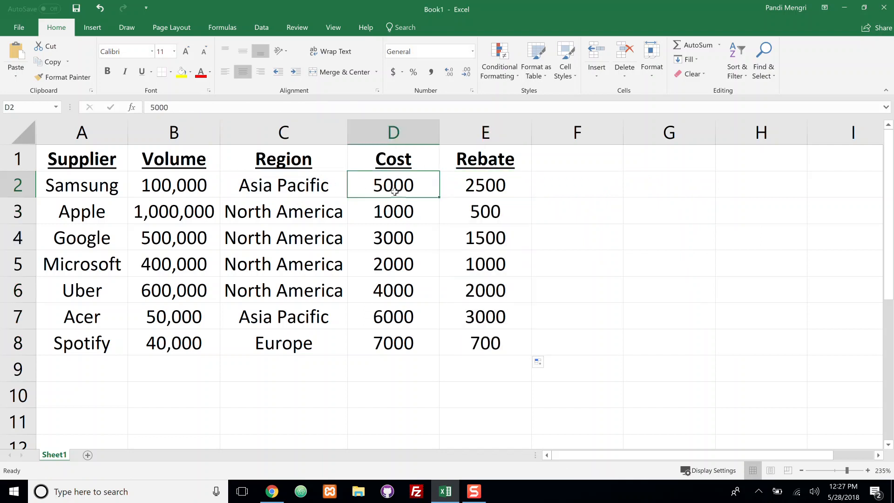
pyautogui.click(485, 184)
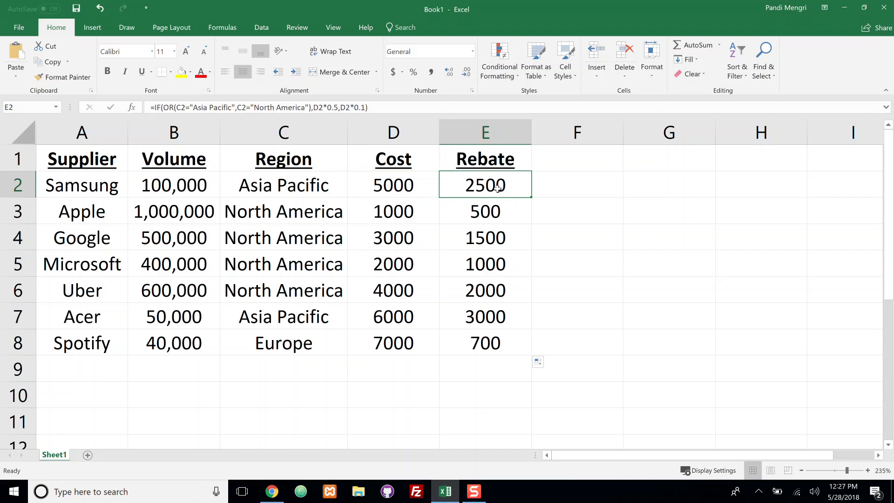
pyautogui.moveTo(386, 258)
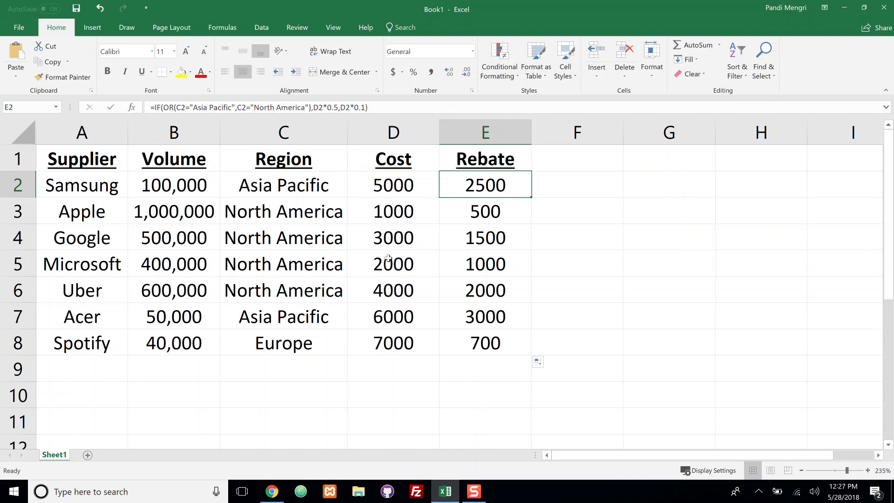
pyautogui.click(392, 238)
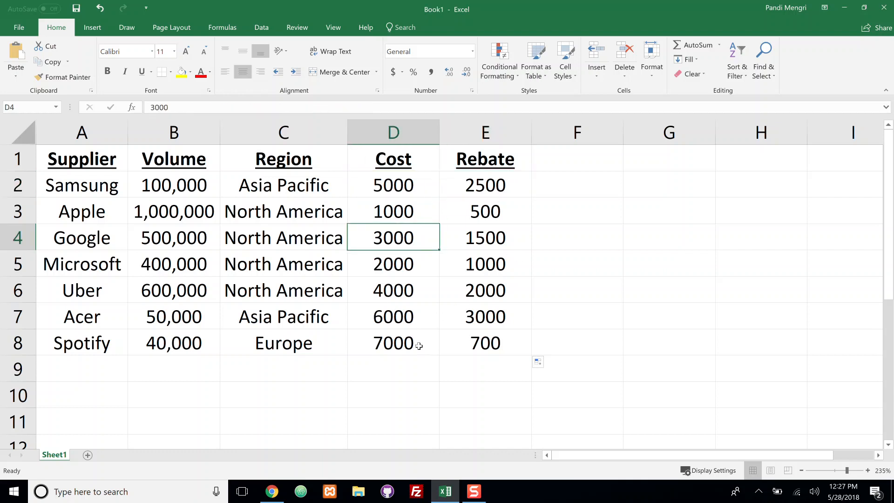
pyautogui.click(393, 342)
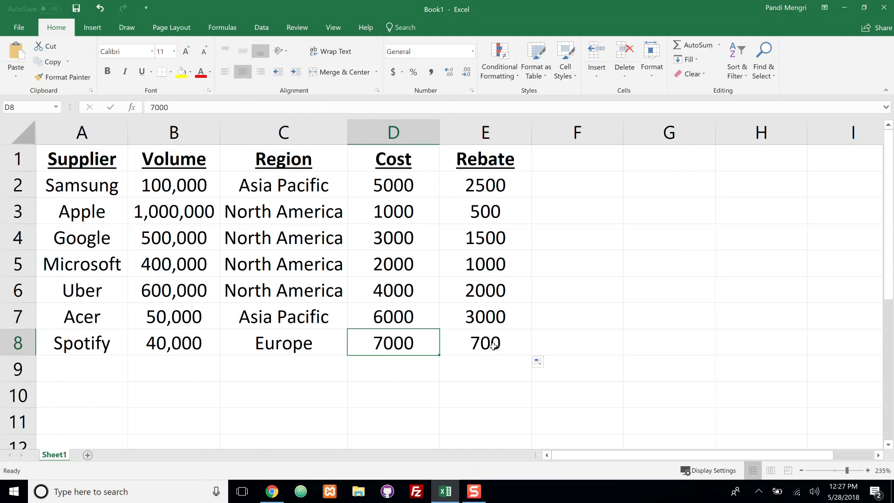
pyautogui.moveTo(388, 162)
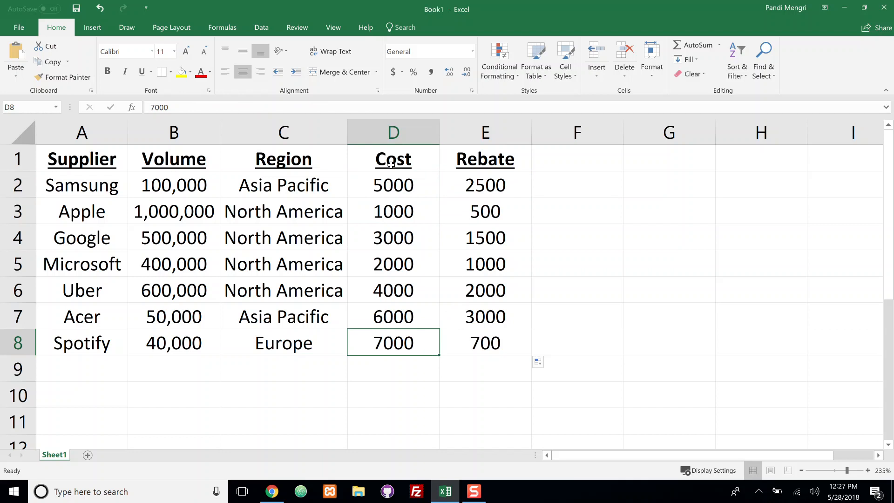